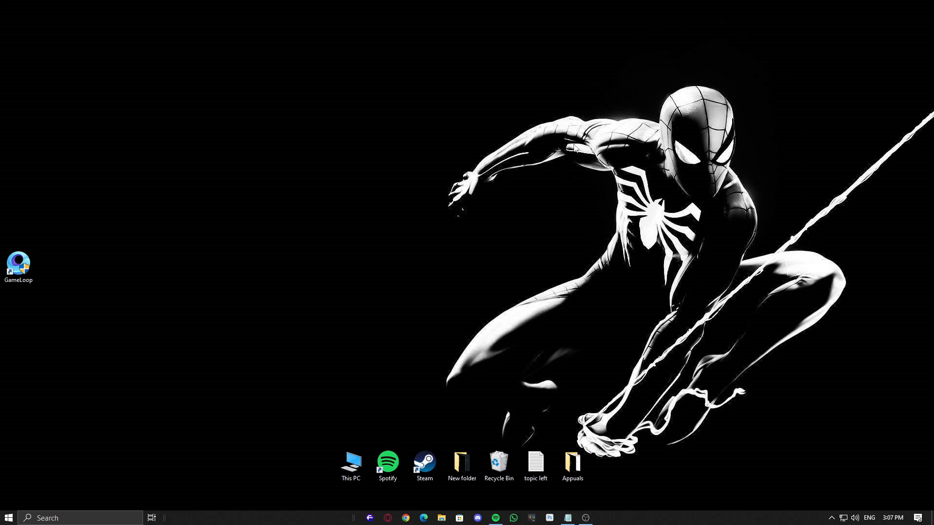
- Launch Windows Security from the Start search
click(6, 517)
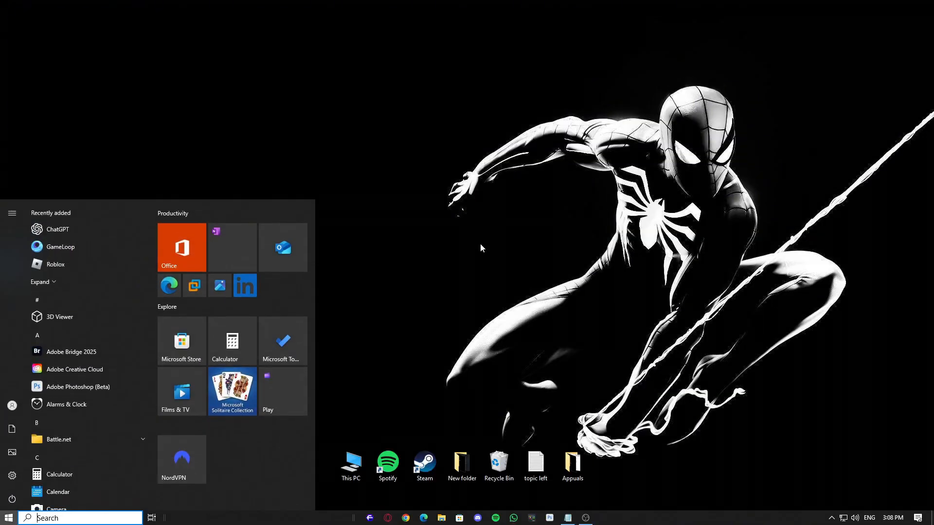
text(windows Defender Firewall)
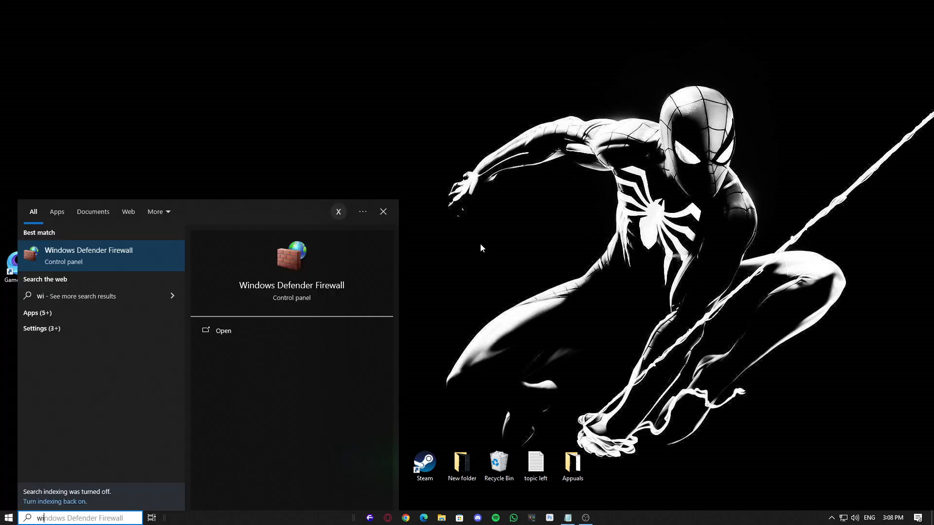
click(87, 255)
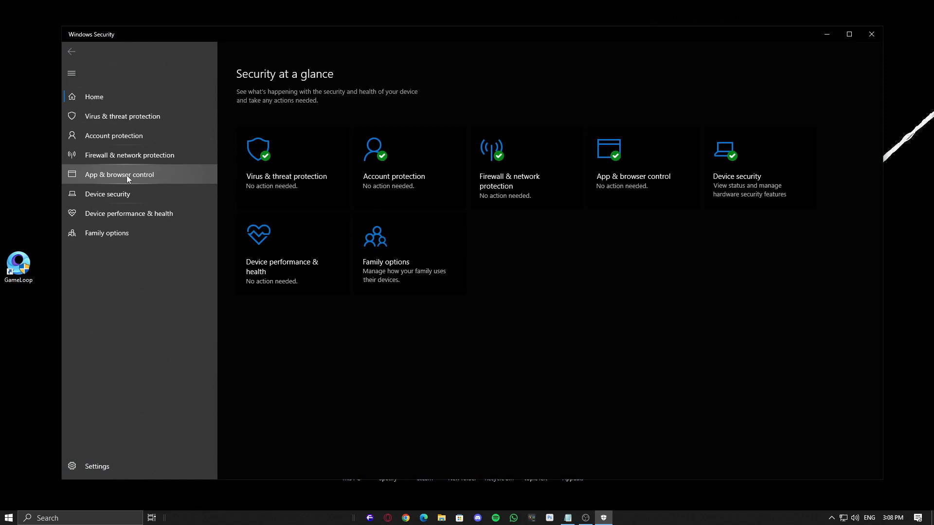
- Go to Device security > Core isolation details and review the incompatible drivers
click(738, 176)
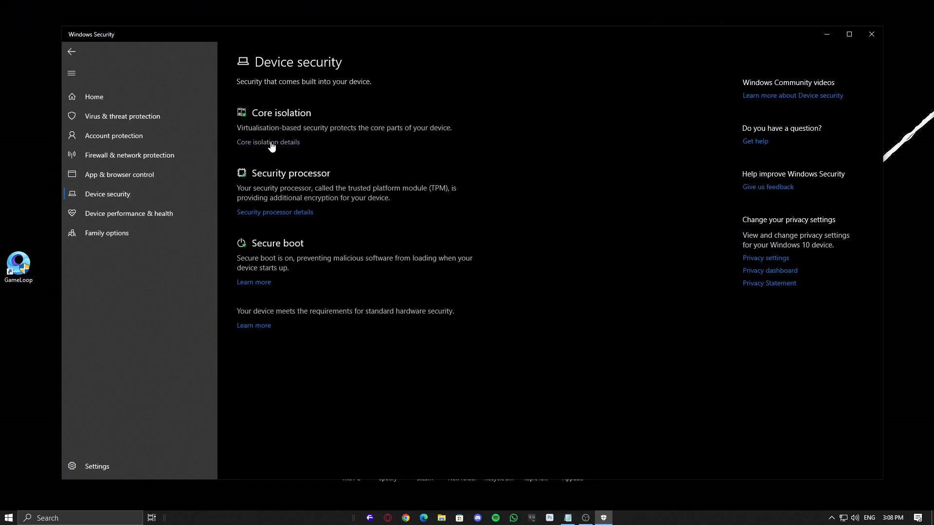
click(268, 142)
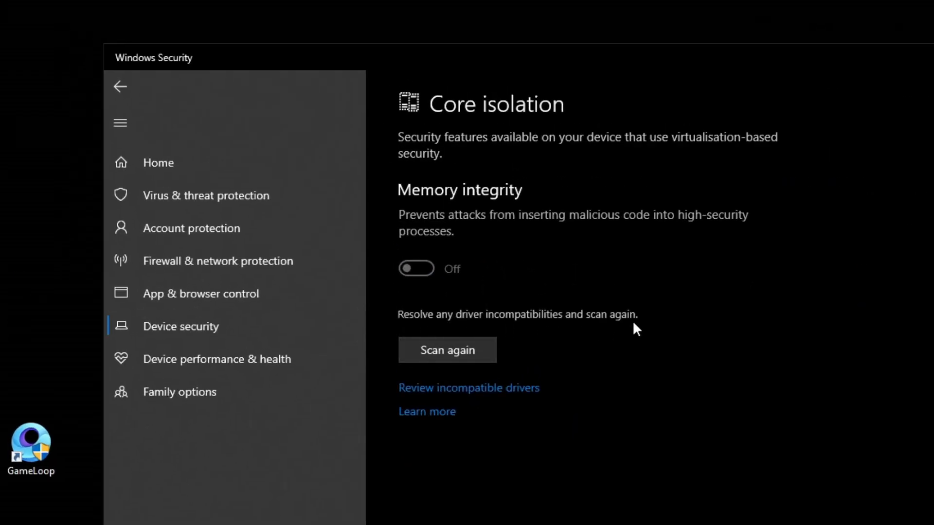
mouse_move(482, 395)
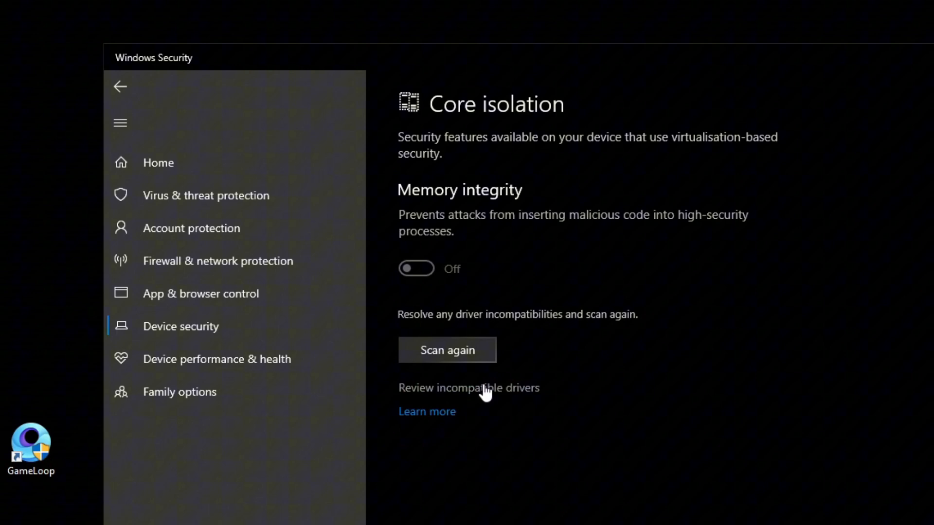
click(468, 388)
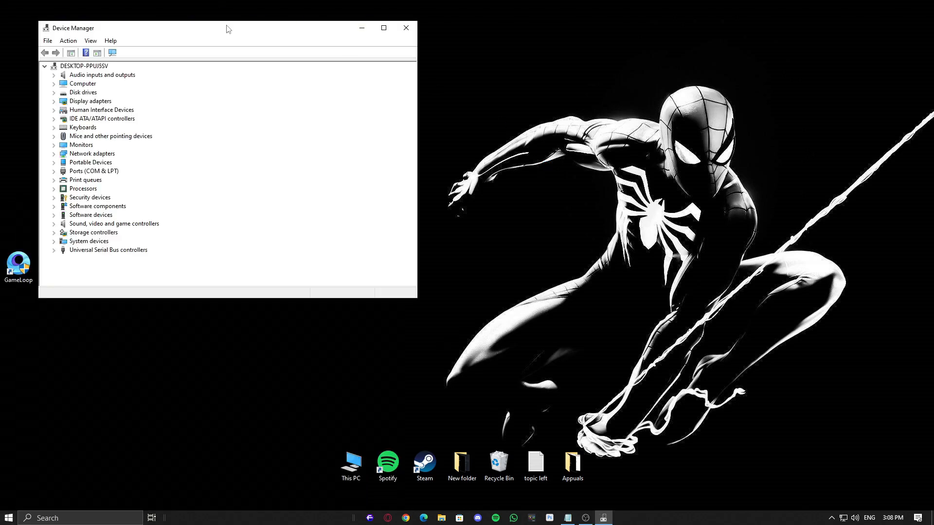
- Expand Mice and Human Interface Devices, inspect an HID-compliant device, then close Device Manager
drag(226, 29, 500, 53)
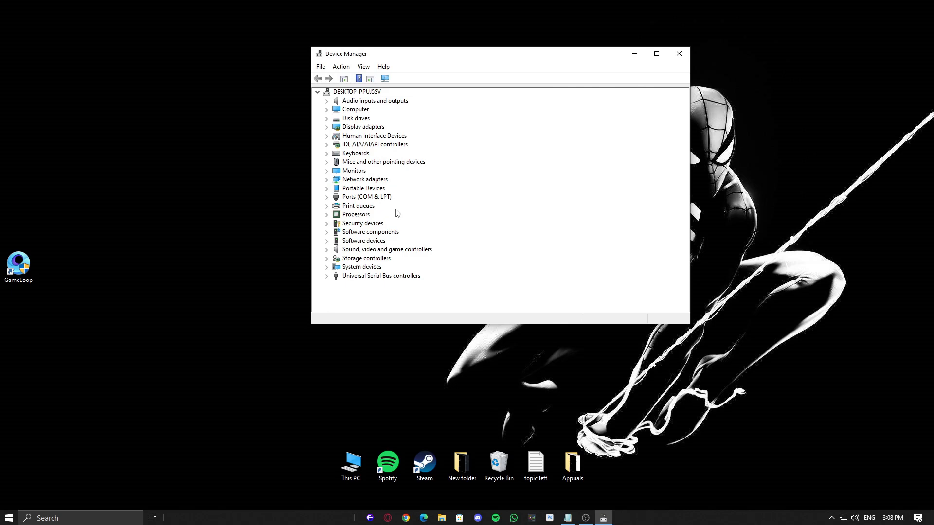
click(327, 162)
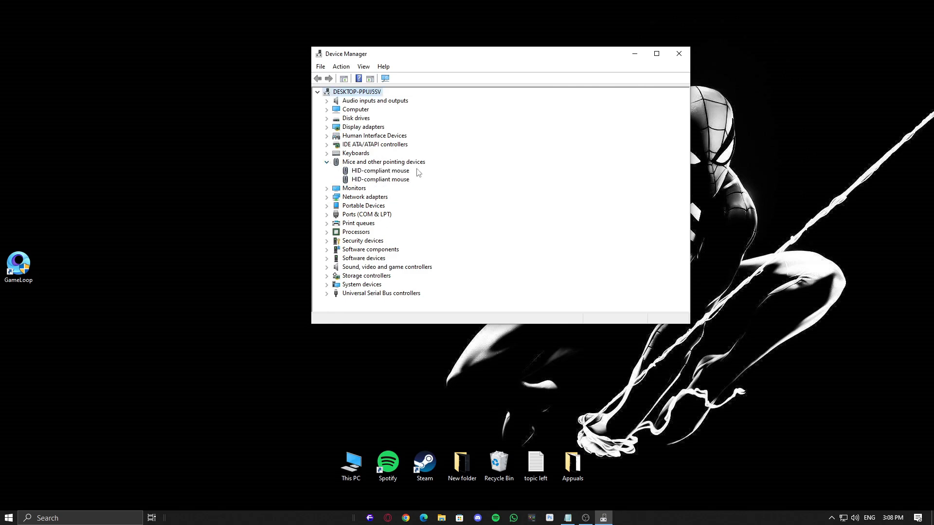
mouse_move(388, 174)
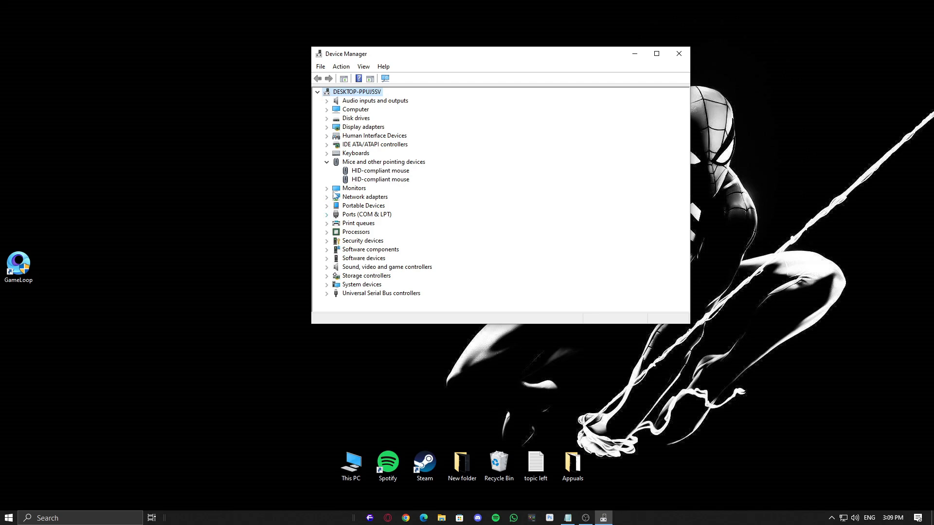
click(327, 135)
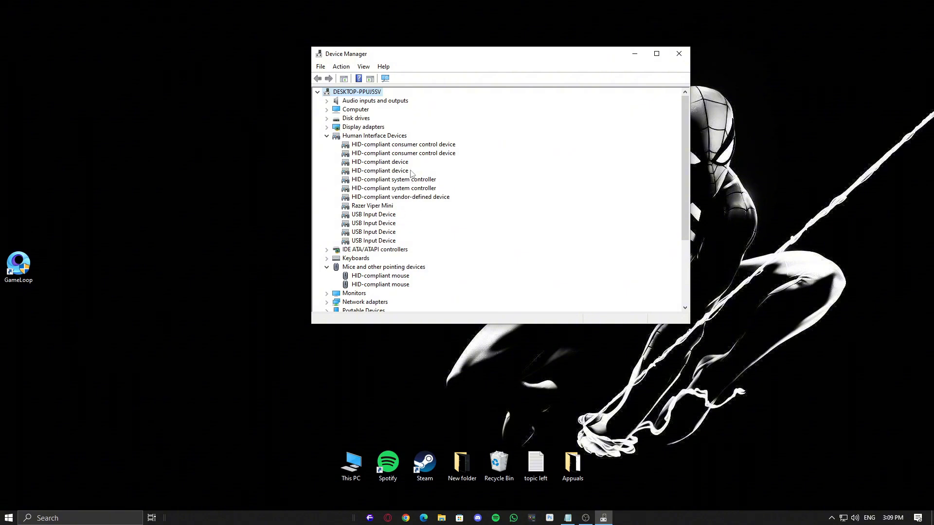
click(379, 170)
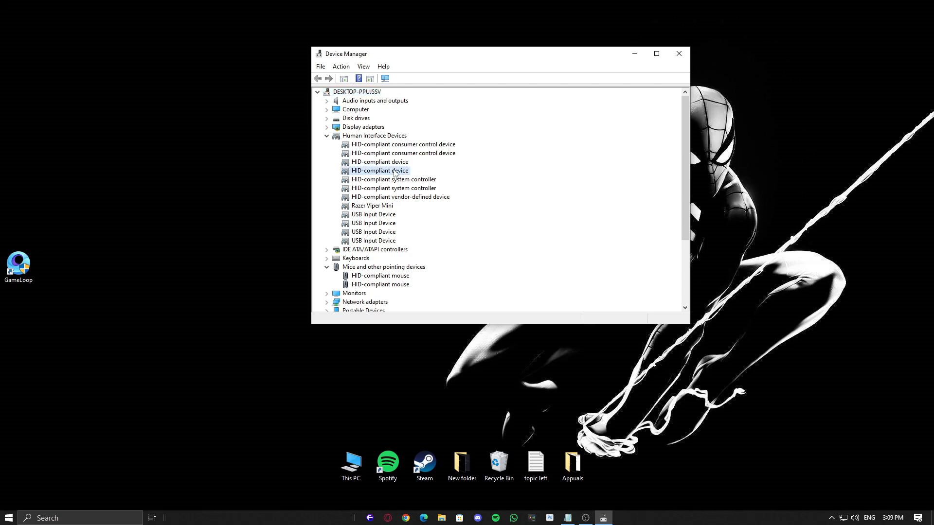
click(679, 53)
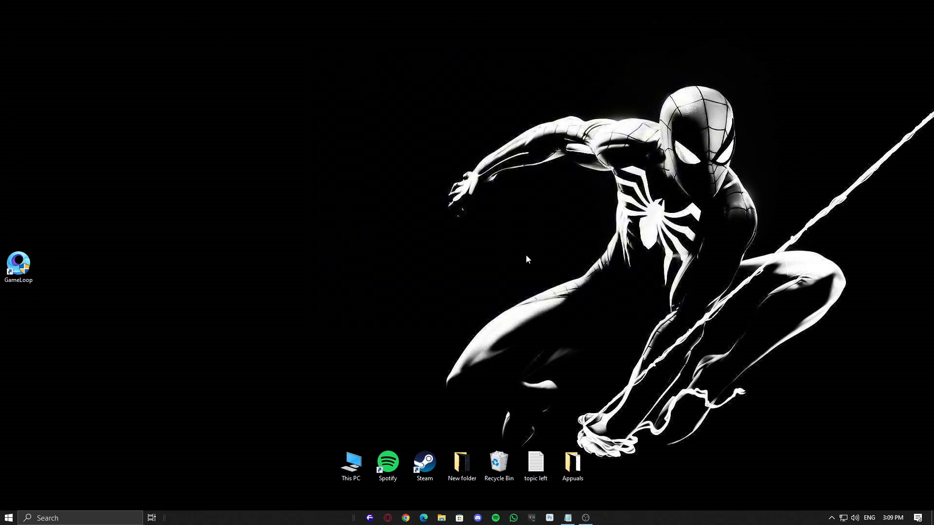
mouse_move(593, 359)
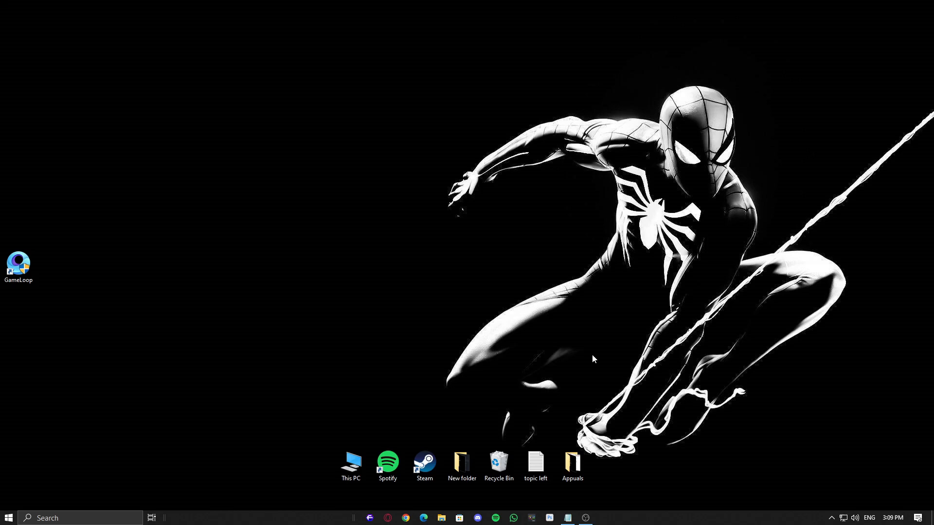
mouse_move(560, 342)
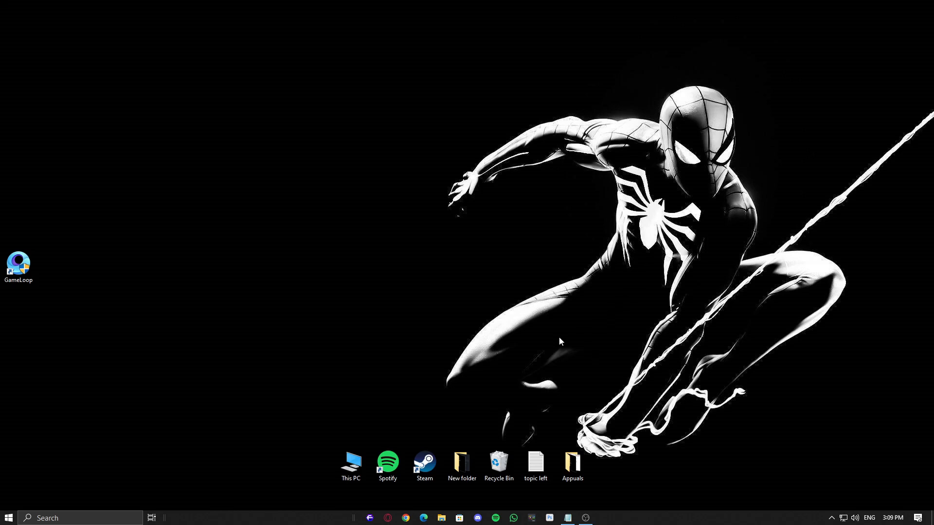
mouse_move(482, 378)
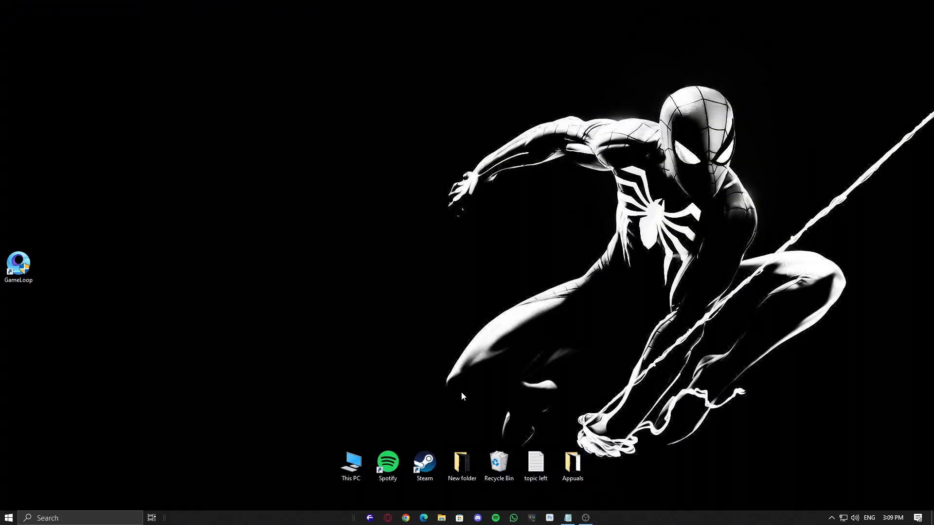
- Search 'logitec drivers g hub' in Chrome and open the Logitech G HUB Gaming Software result
right_click(463, 397)
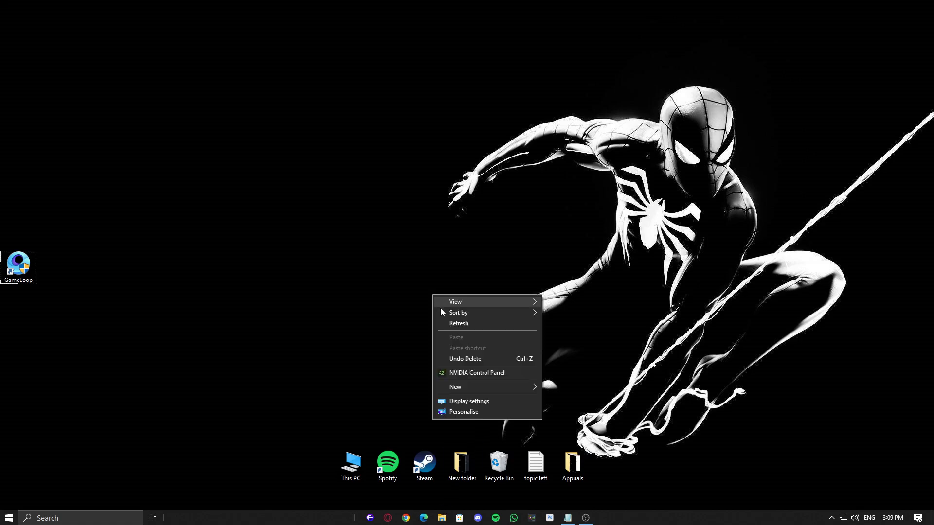
click(470, 331)
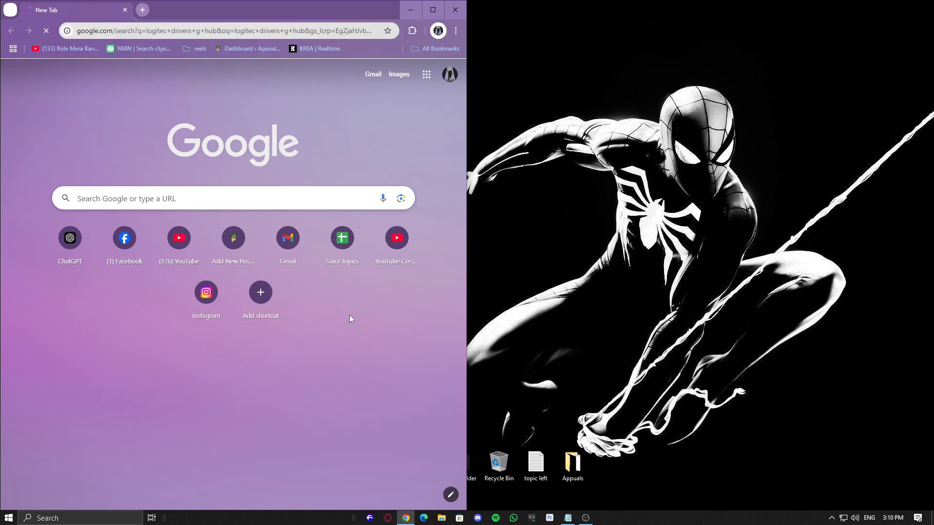
click(88, 186)
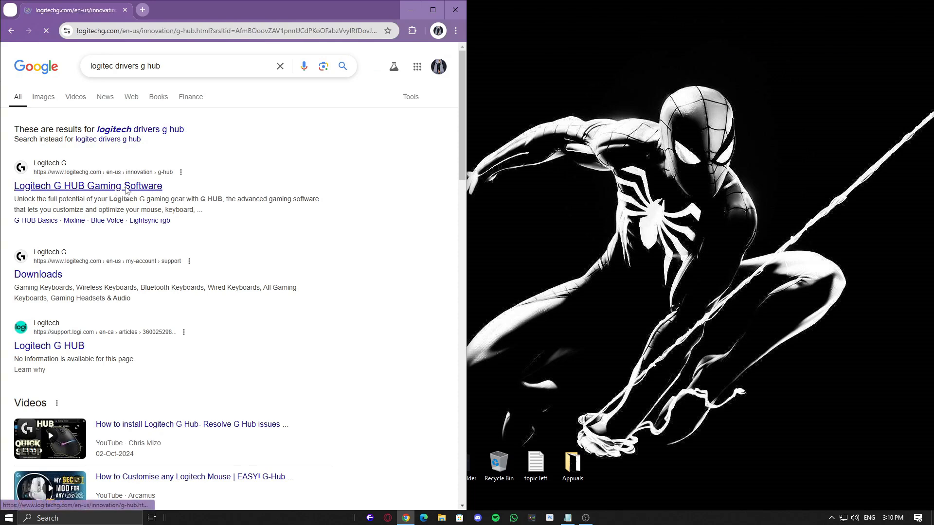
click(87, 186)
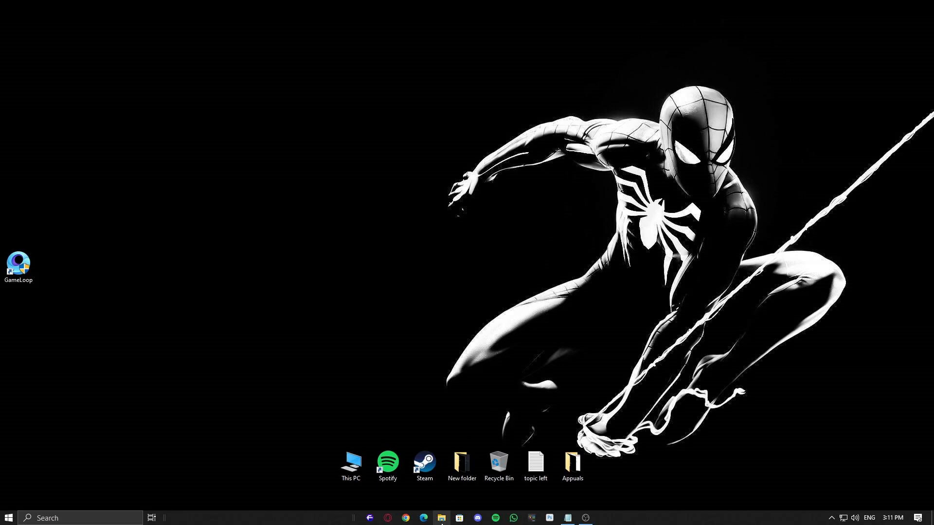
- Browse File Explorer to C:\Windows\System32\drivers
click(442, 517)
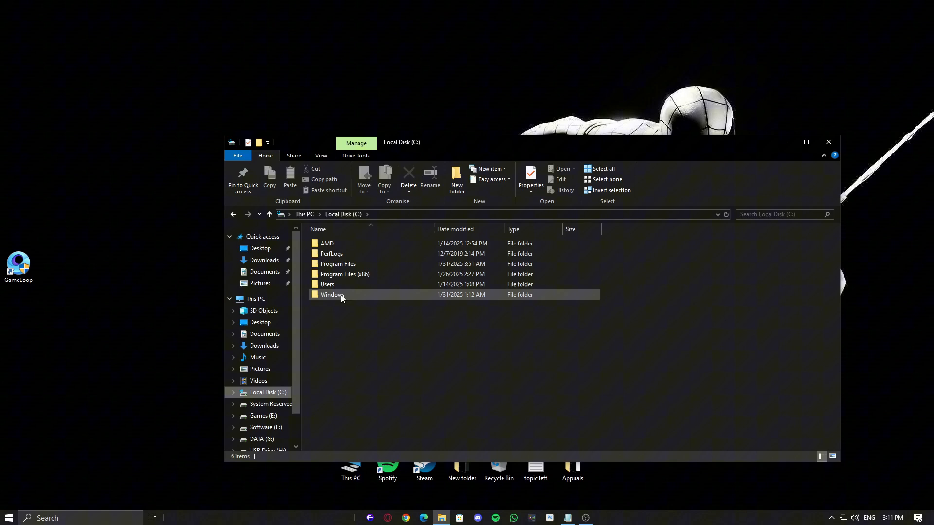
click(266, 392)
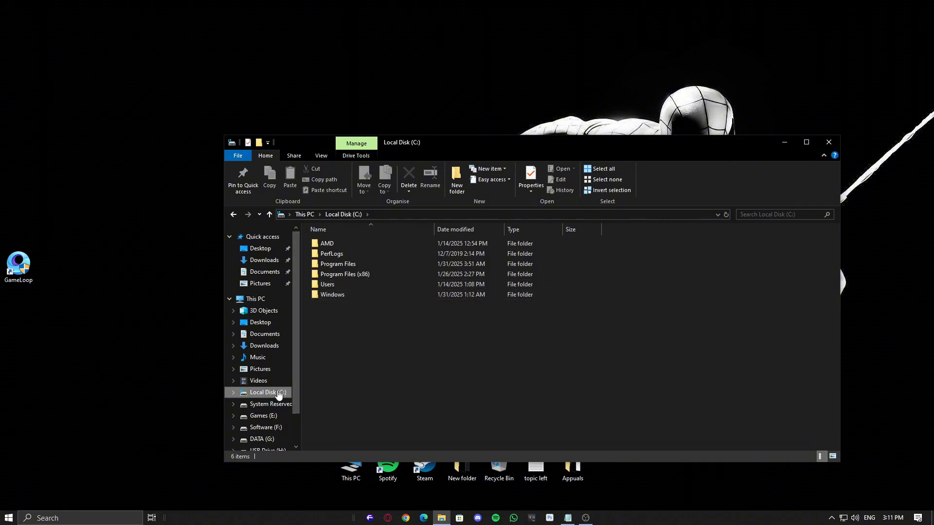
double_click(333, 294)
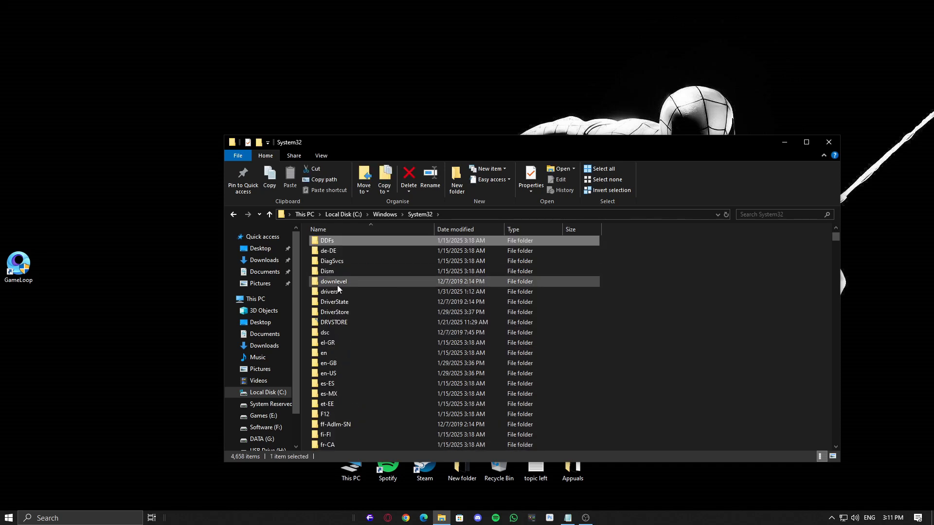
double_click(328, 292)
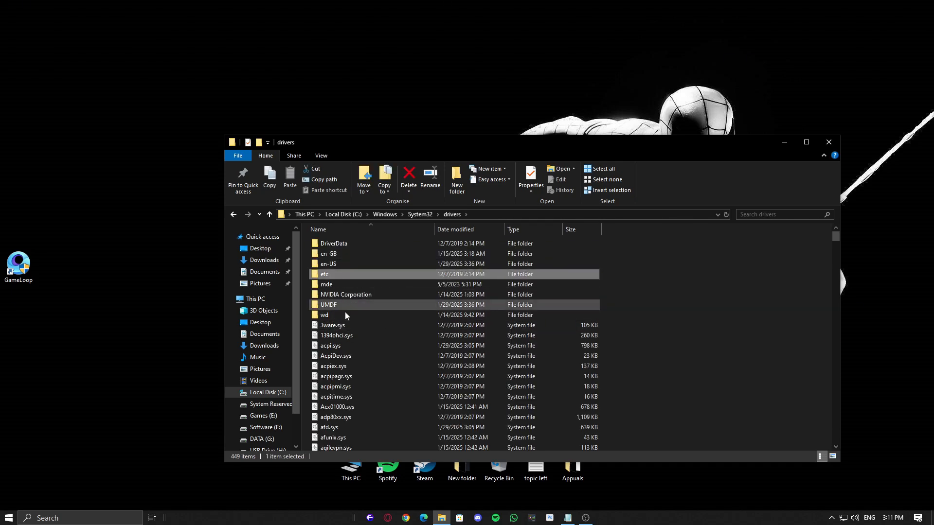
scroll(down, 3)
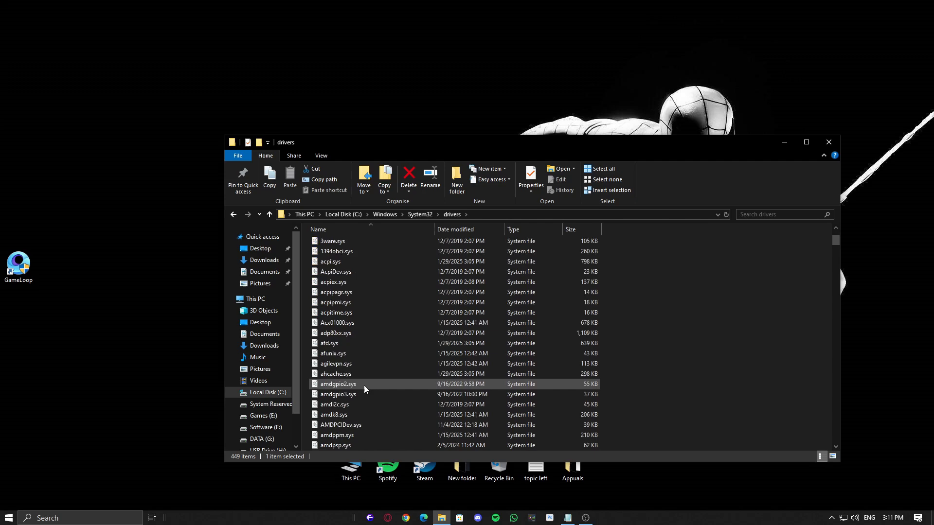
- Locate the offending .sys driver file and choose Delete from its file actions
click(783, 214)
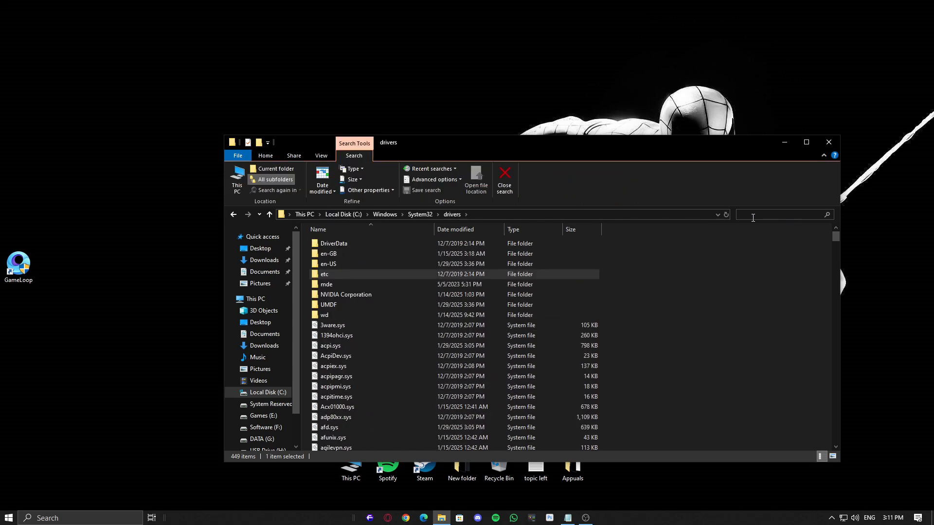
scroll(down, 3)
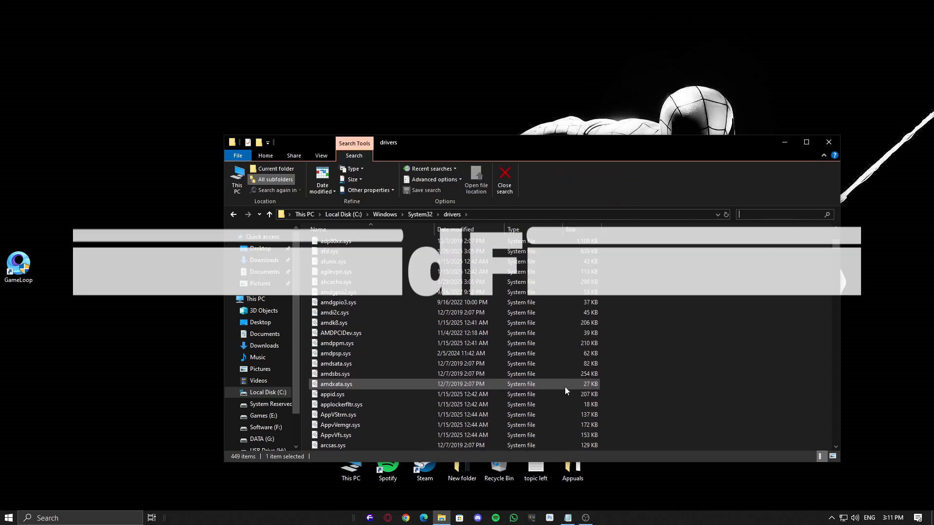
right_click(335, 374)
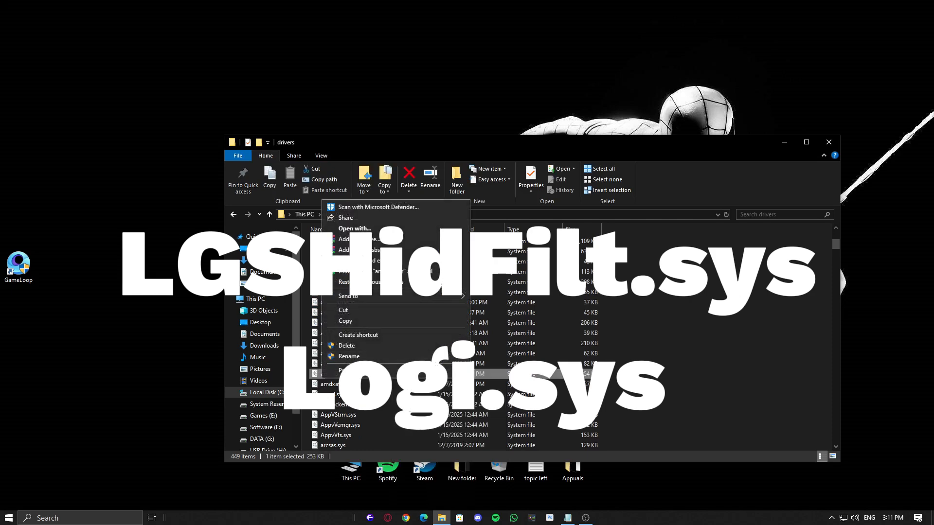
click(796, 296)
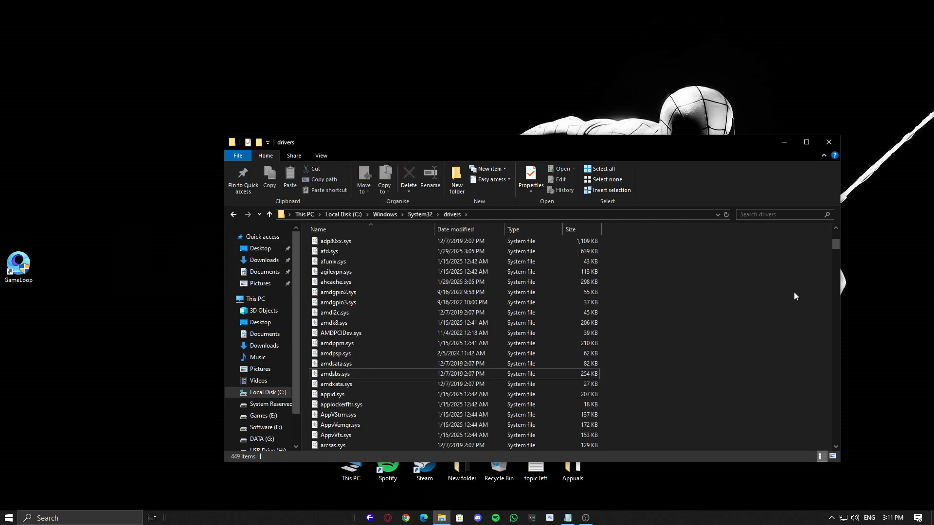
click(828, 142)
text(windows)
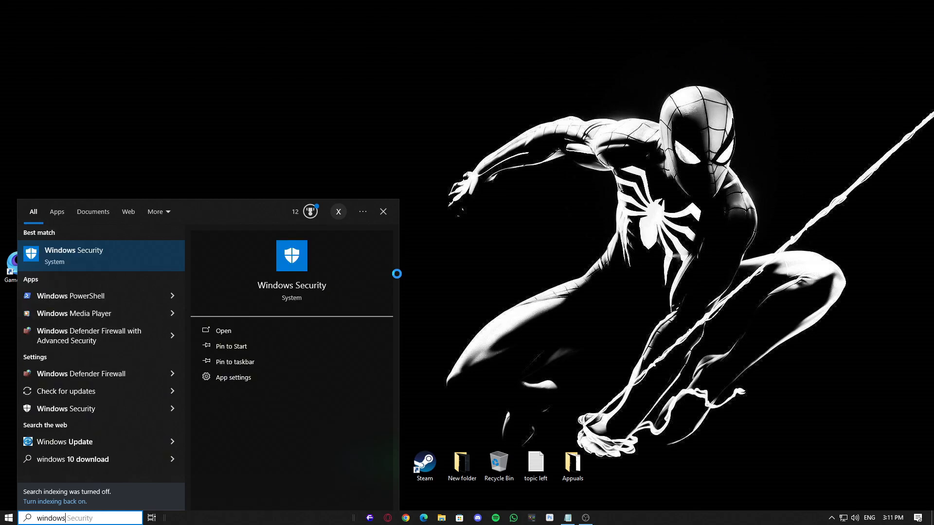
- Reopen the incompatible drivers list and expand the Tencent aow_drv_x64_ev.sys entry's details
click(74, 256)
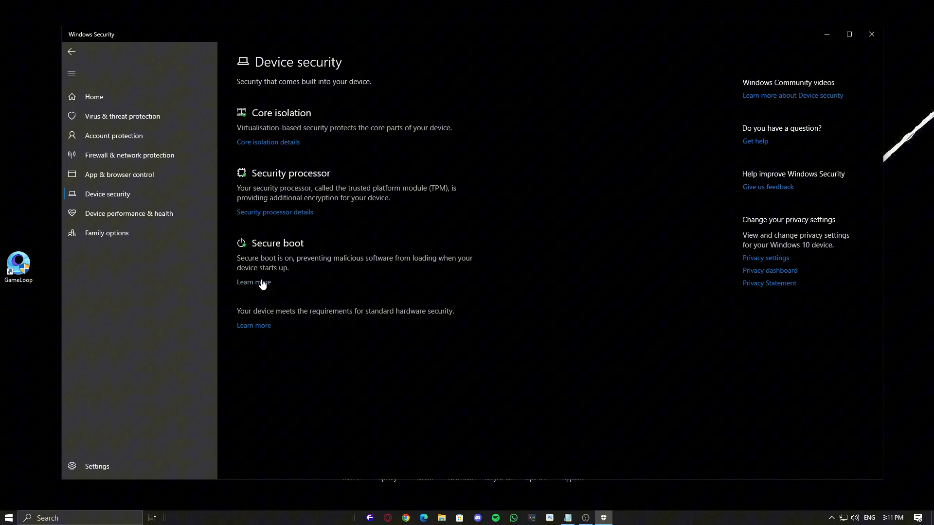
click(269, 142)
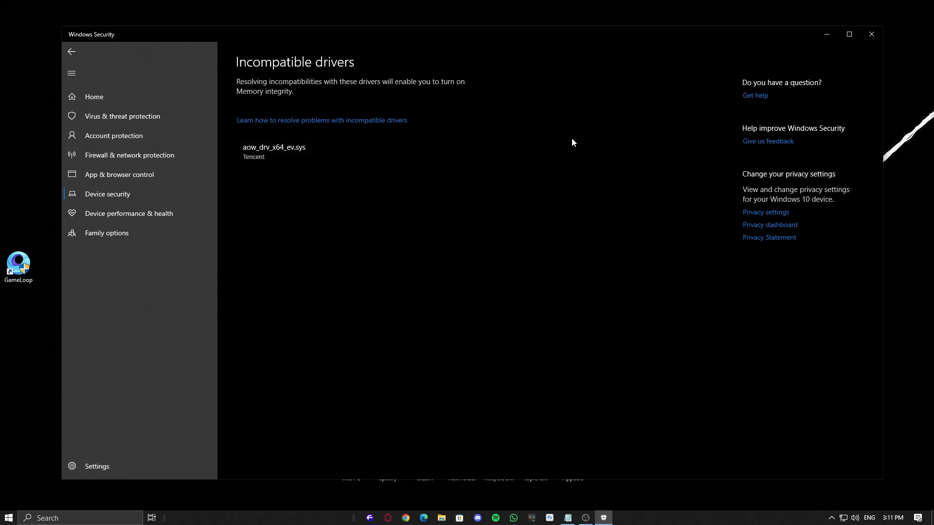
click(293, 151)
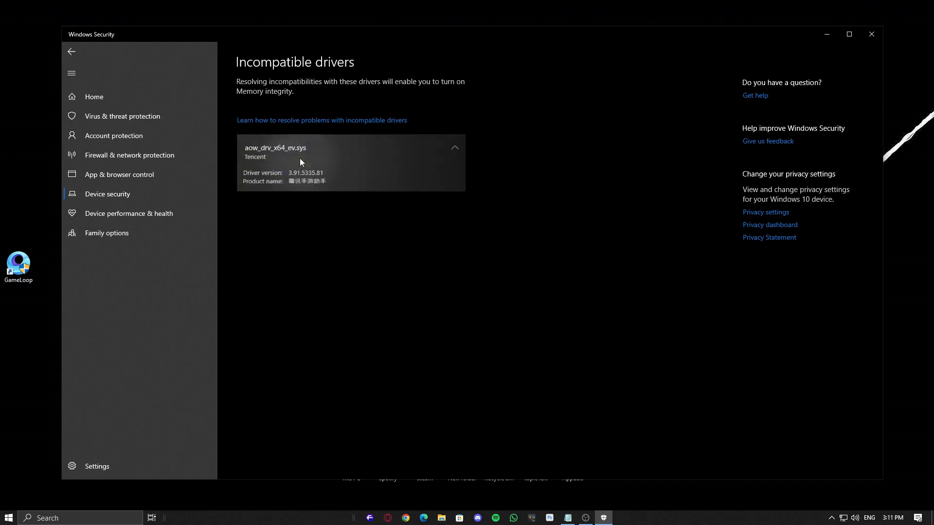
mouse_move(275, 169)
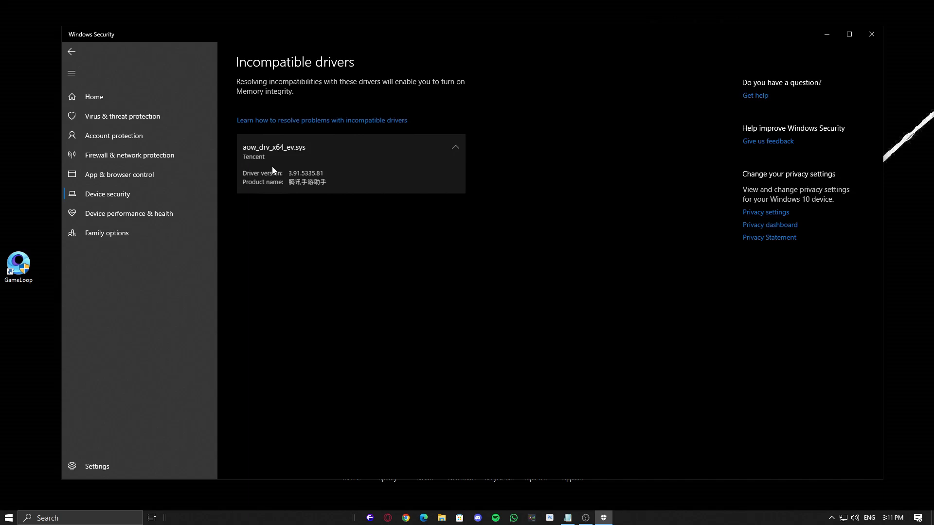
text(steam)
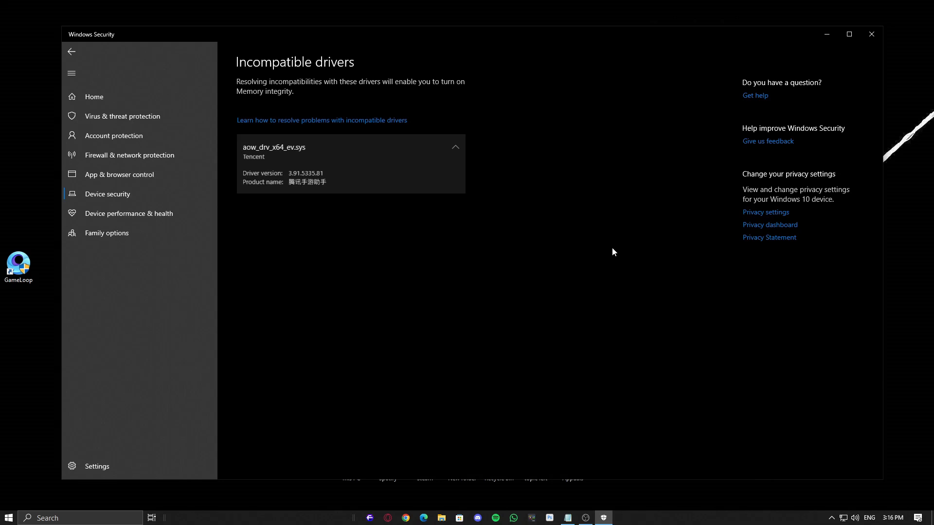
mouse_move(546, 255)
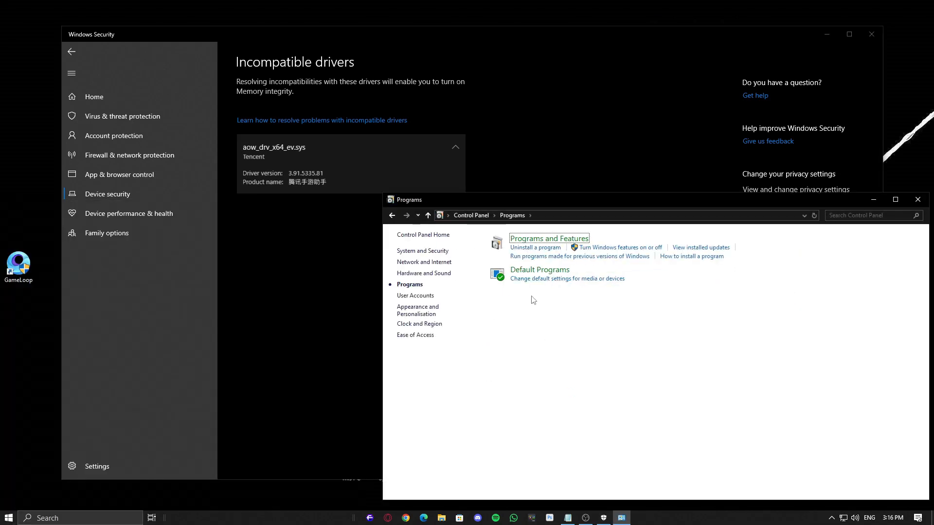
- Uninstall GameLoop from Programs and Features and confirm the uninstall
click(549, 238)
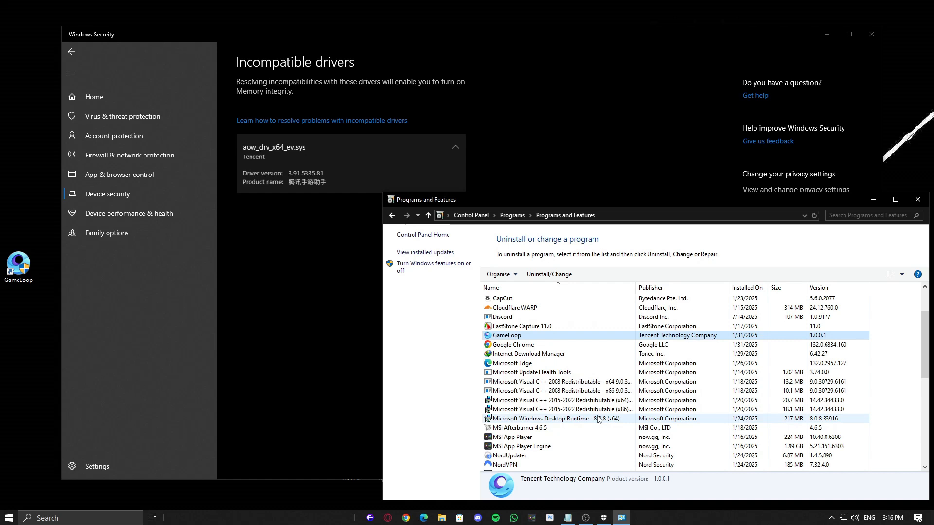
click(549, 275)
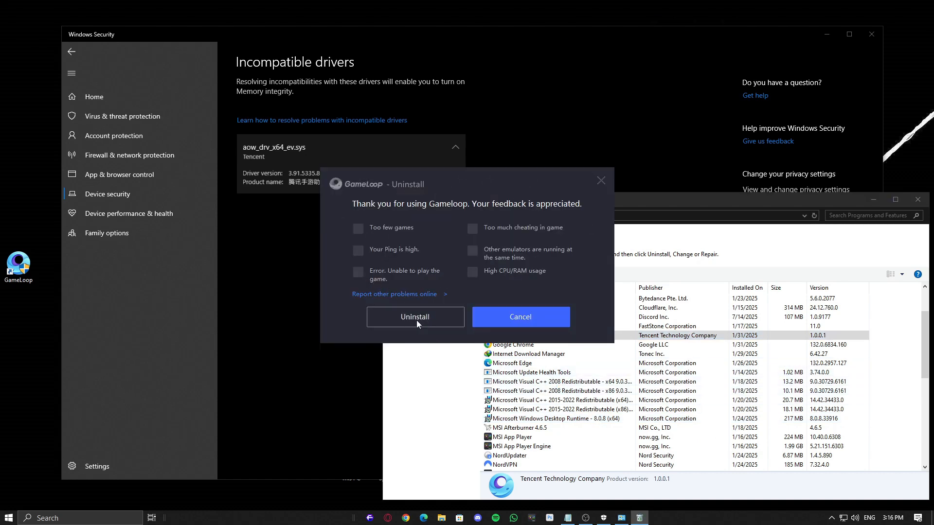
click(414, 317)
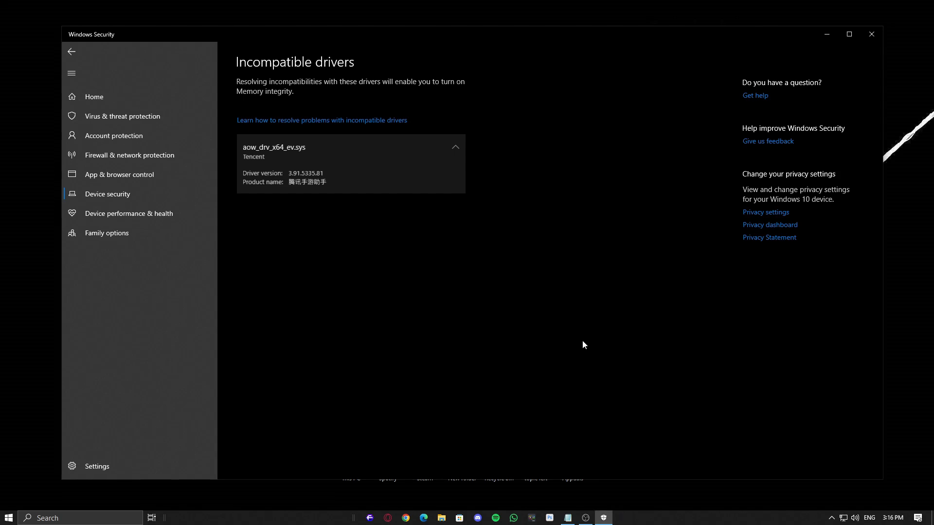
mouse_move(820, 52)
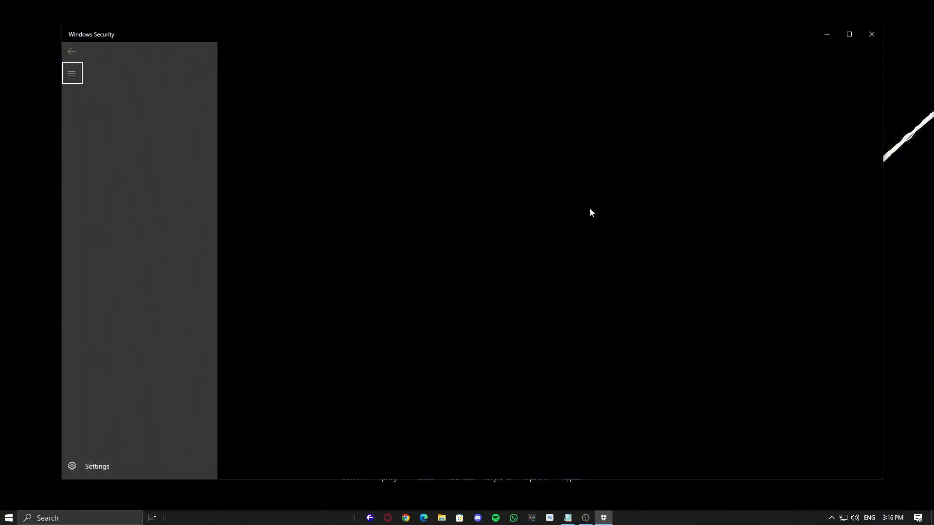
- Switch the Memory integrity toggle to On under Core isolation and close Windows Security
click(71, 72)
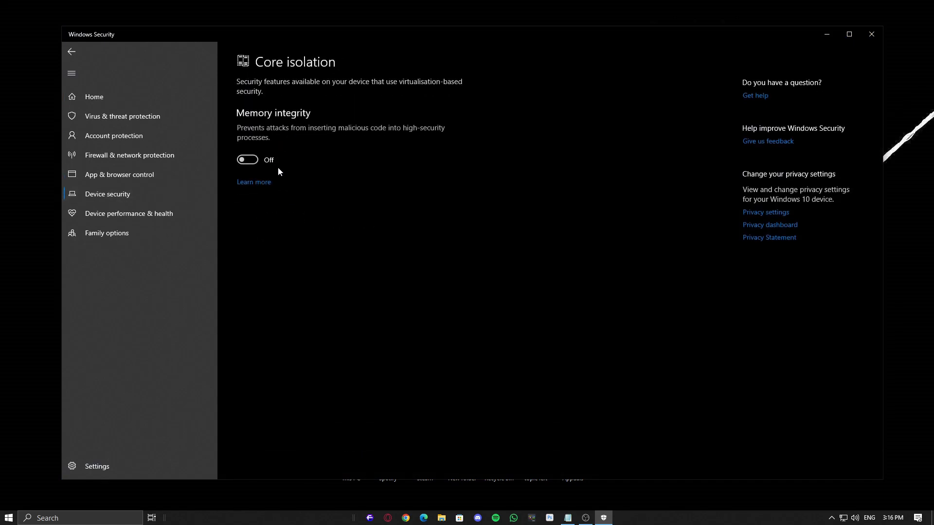
click(247, 159)
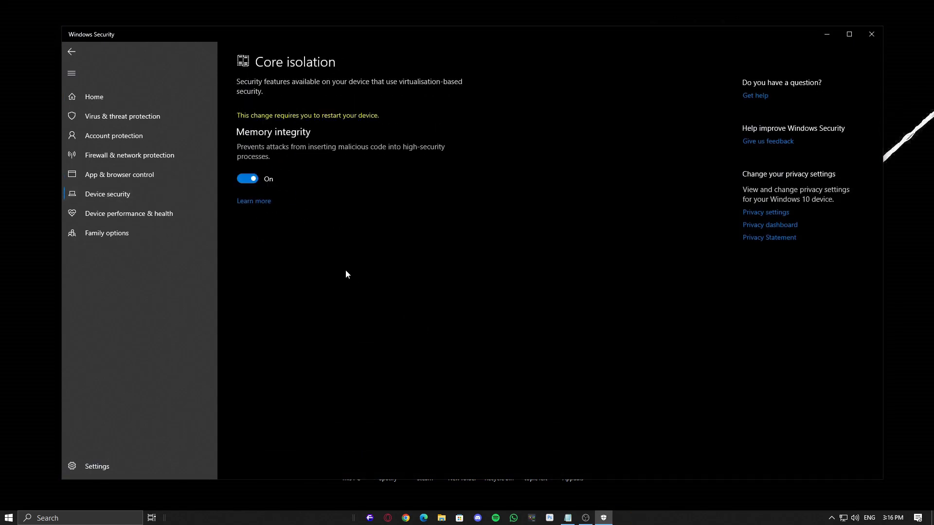
mouse_move(415, 210)
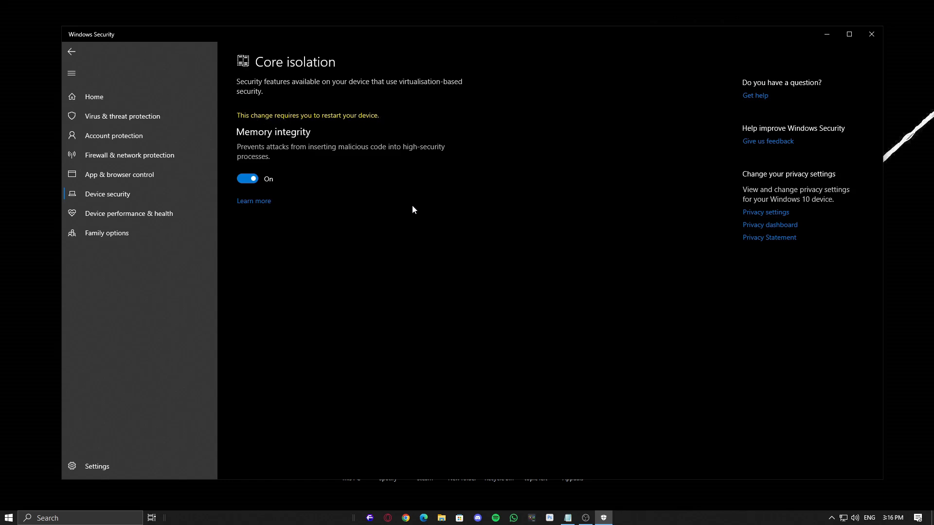
click(870, 35)
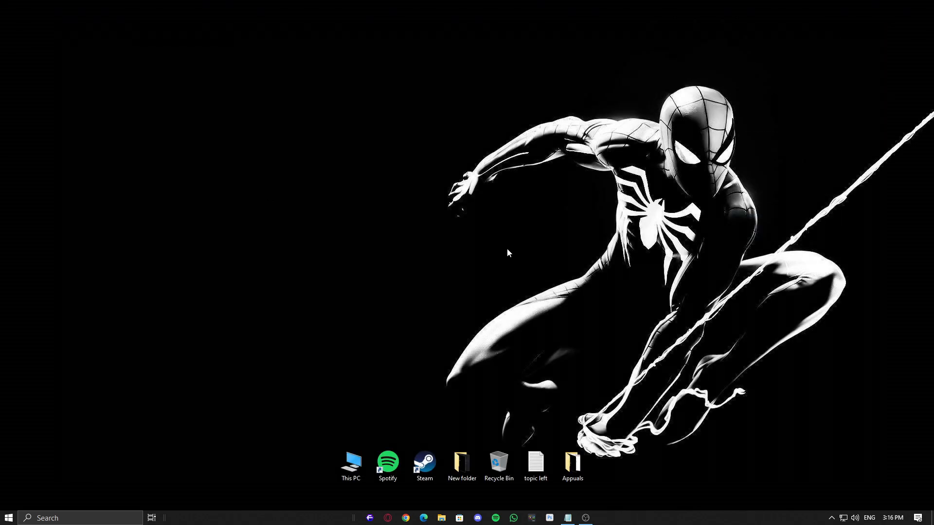
mouse_move(598, 475)
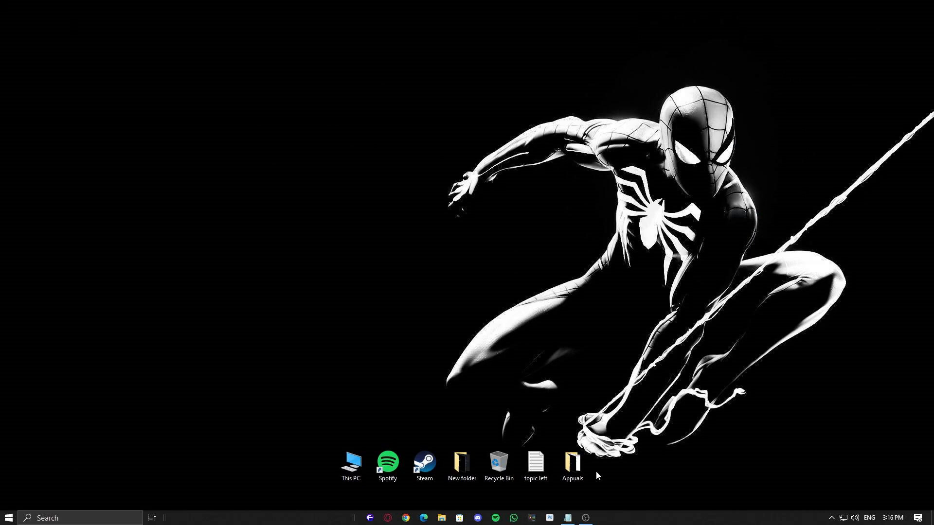